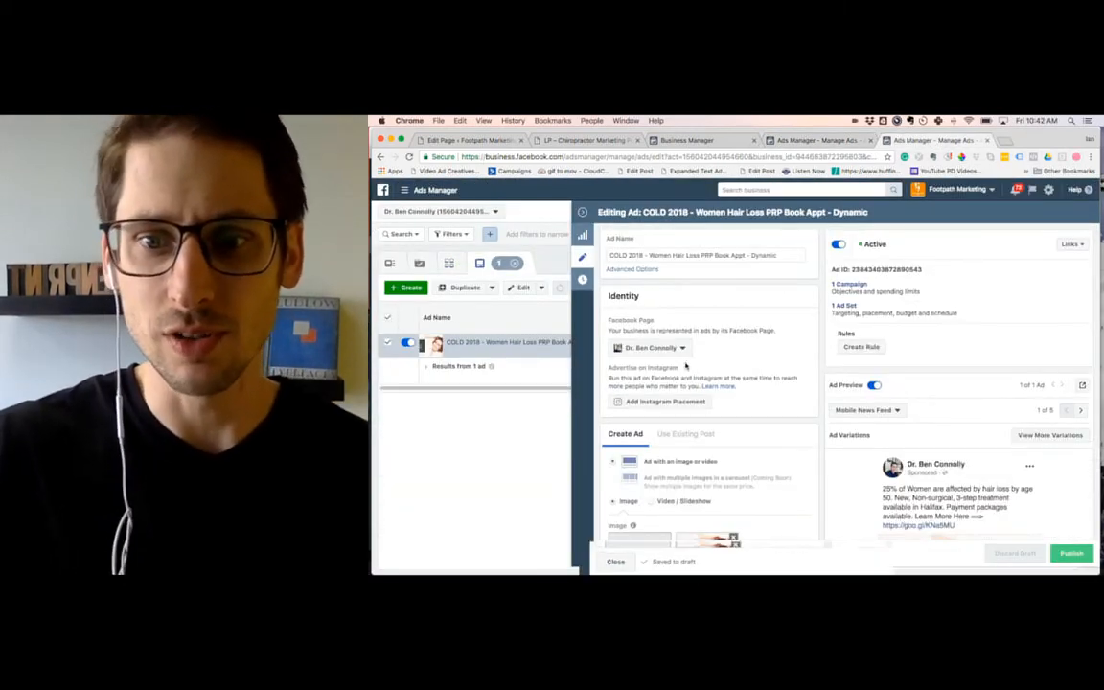
Scroll through the ad set editor, then collapse the side pane to restore the full Ad Sets table.
{"action": "scroll", "scroll_direction": "down", "scroll_amount": 3}
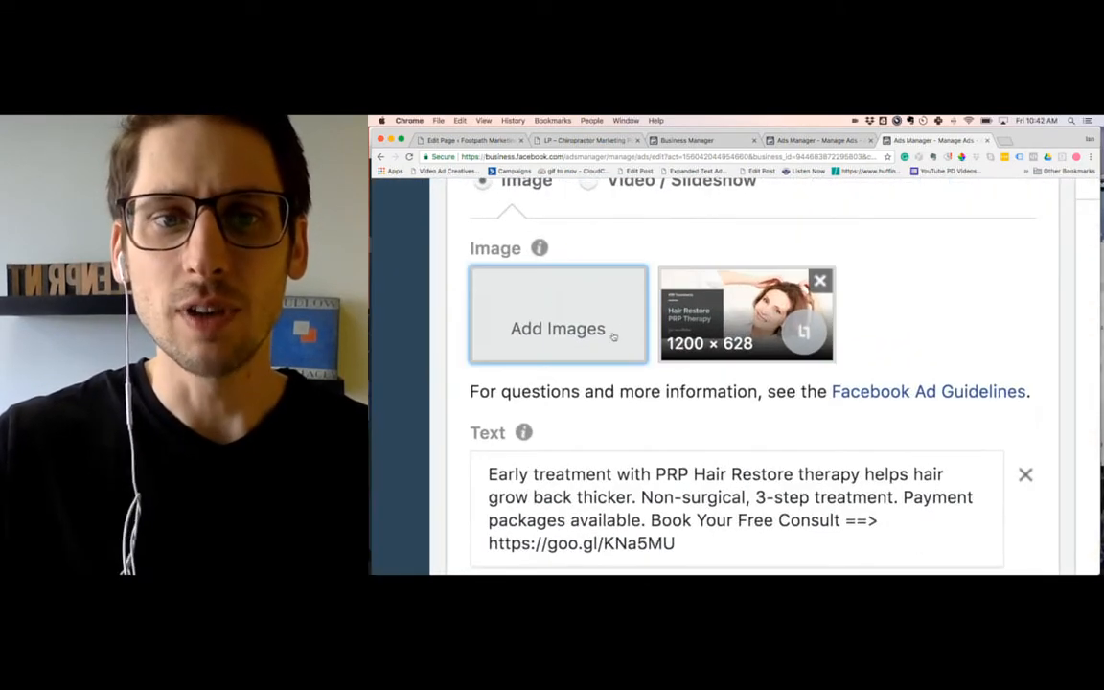
{"action": "scroll", "scroll_direction": "up", "scroll_amount": 3}
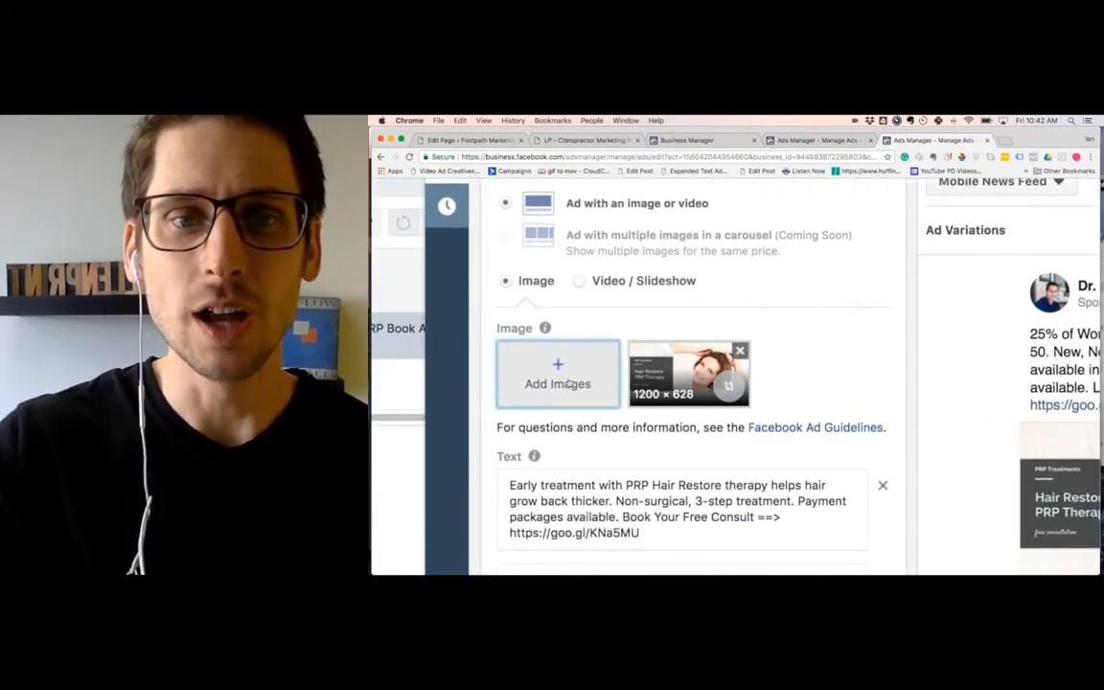
{"action": "scroll", "scroll_direction": "down", "scroll_amount": 3}
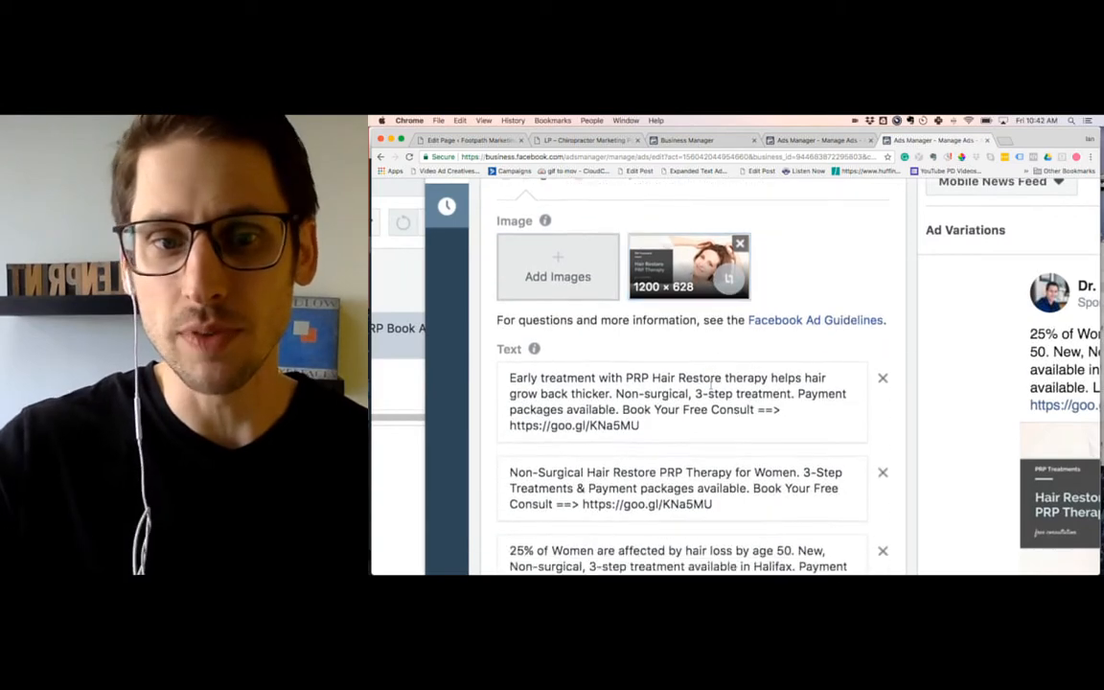
{"action": "scroll", "scroll_direction": "up", "scroll_amount": 3}
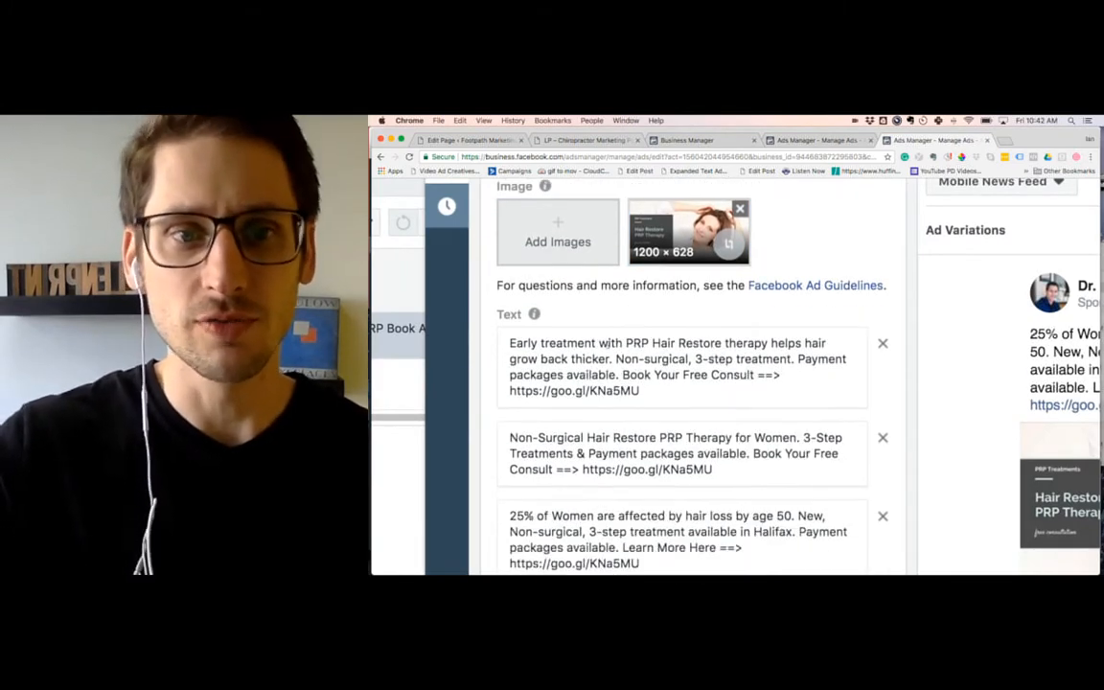
{"action": "scroll", "scroll_direction": "down", "scroll_amount": 3}
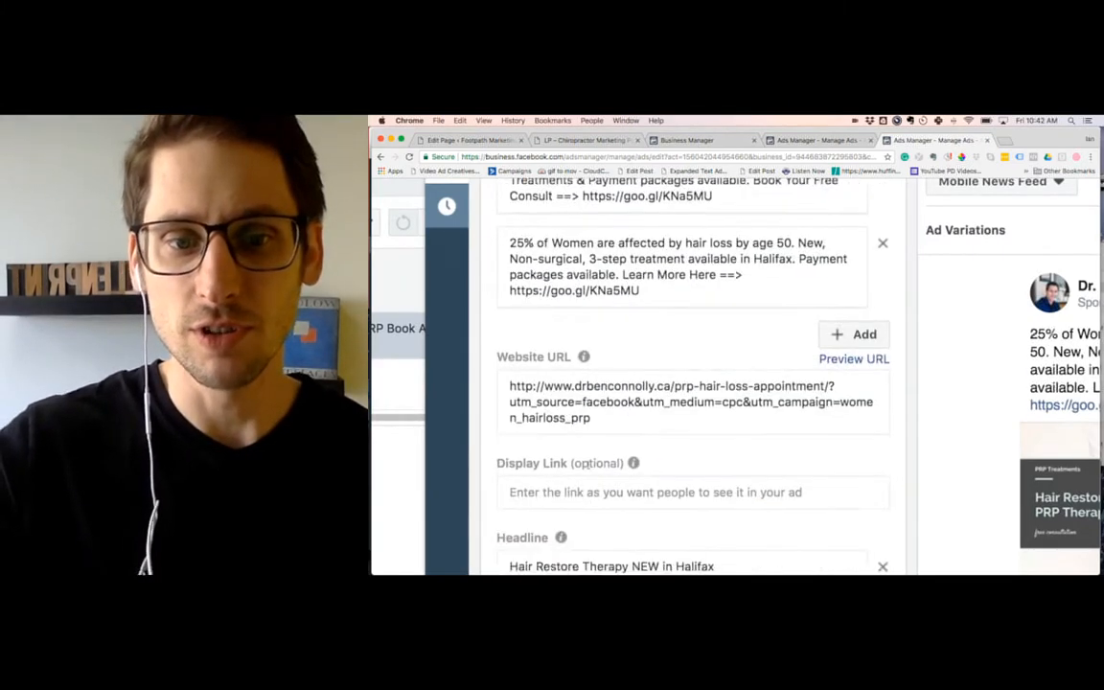
{"action": "scroll", "scroll_direction": "down", "scroll_amount": 3}
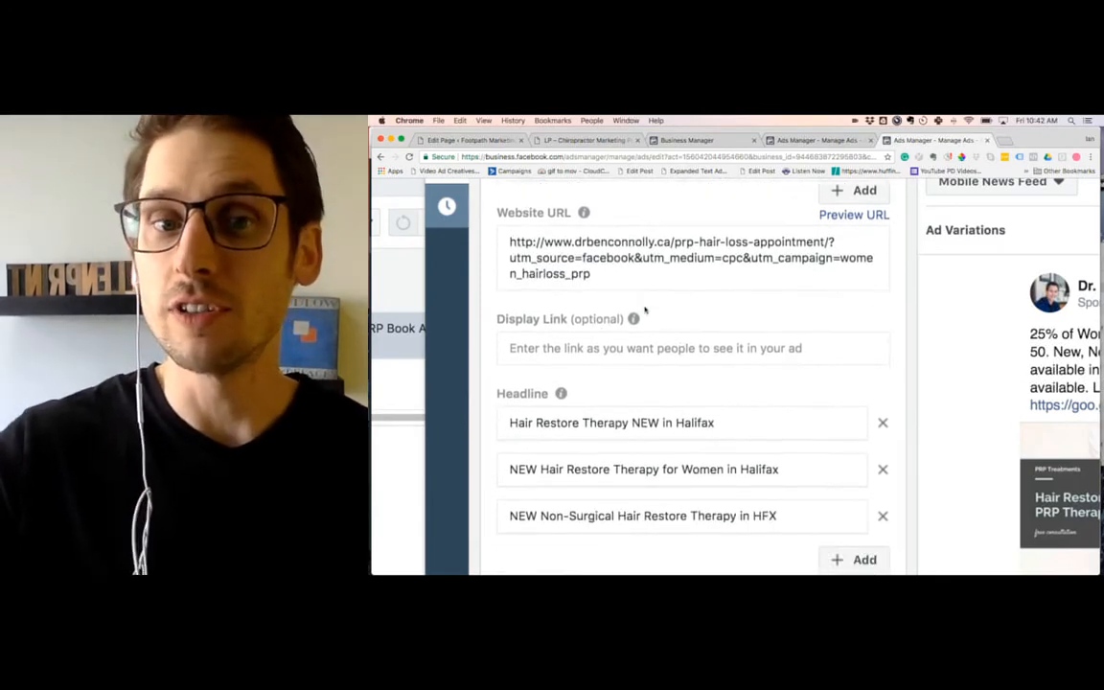
{"action": "scroll", "scroll_direction": "down", "scroll_amount": 3}
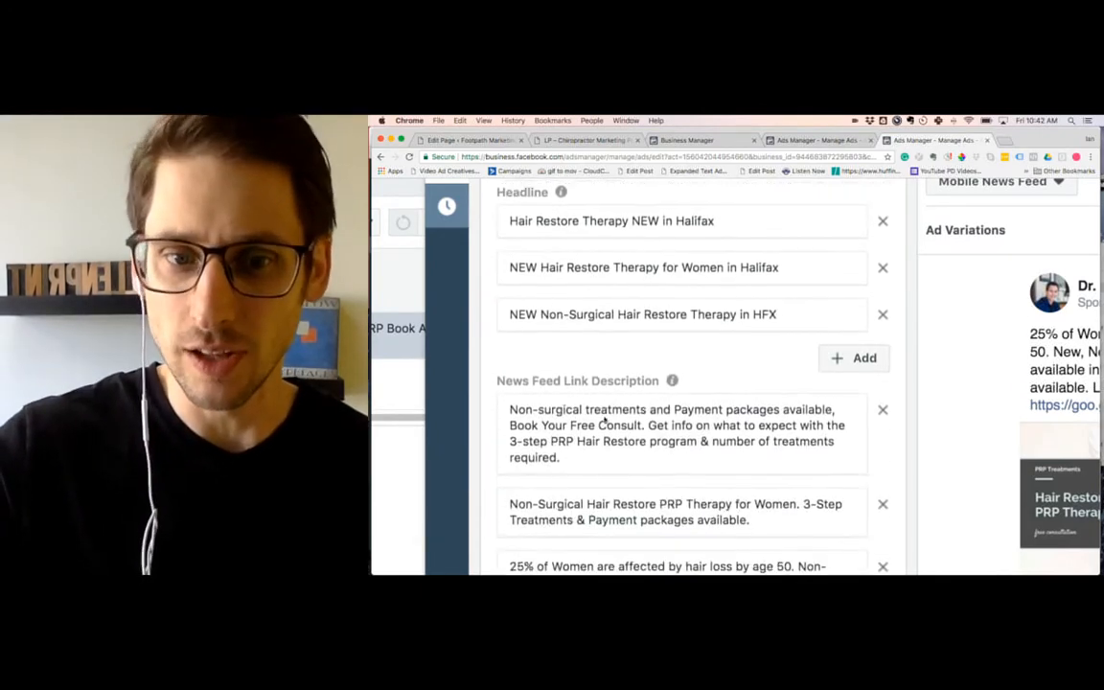
{"action": "scroll", "scroll_direction": "down", "scroll_amount": 3}
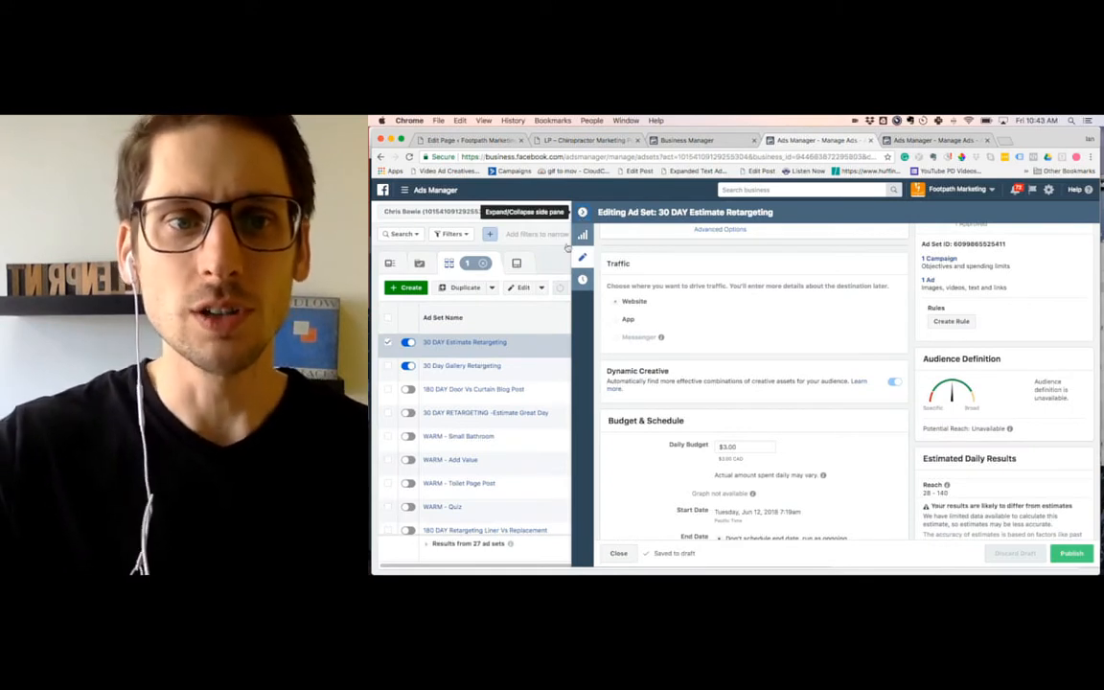
{"action": "left_click", "coordinate": [618, 553]}
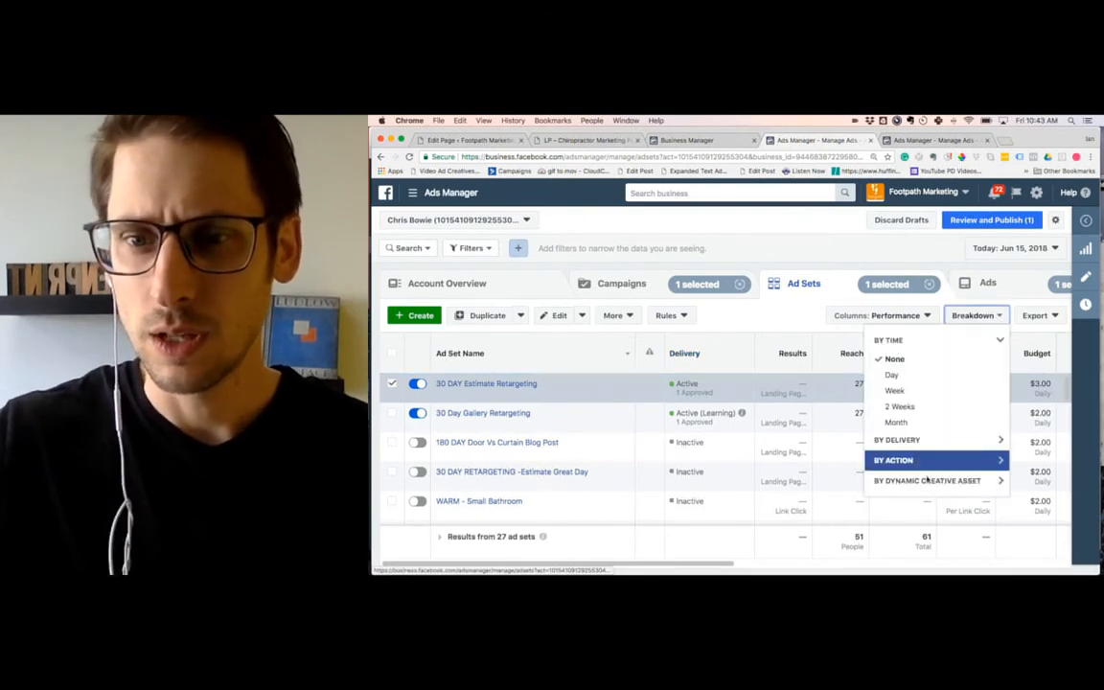
{"action": "mouse_move", "coordinate": [927, 480]}
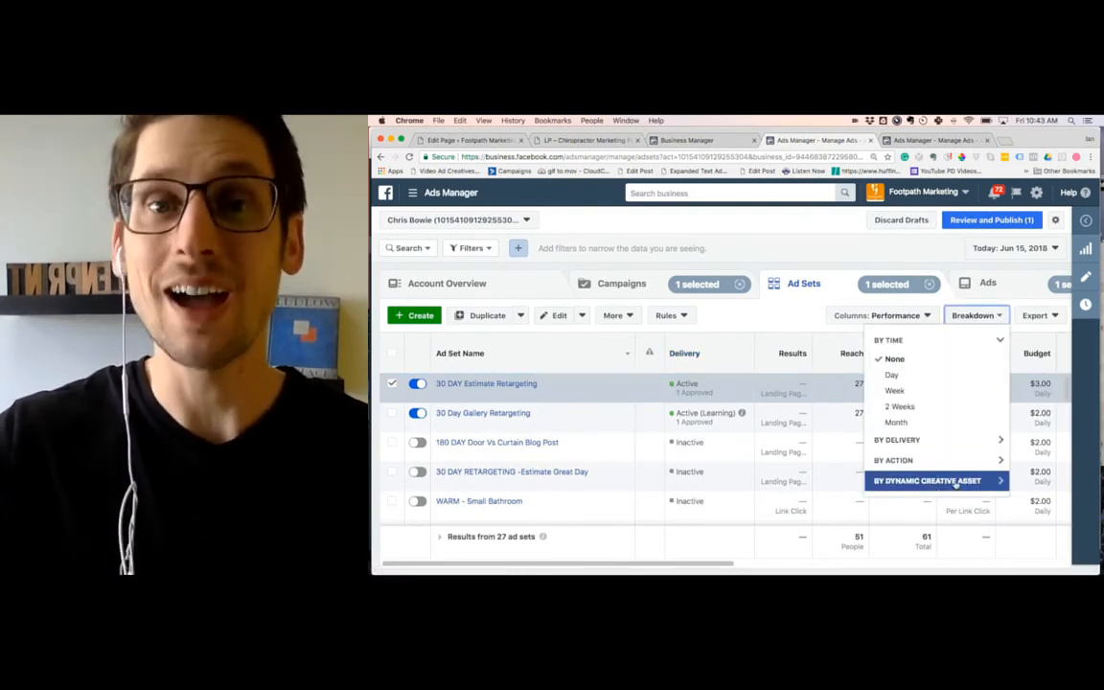
Break the ad sets table down by dynamic creative asset: Text.
{"action": "left_click", "coordinate": [927, 480]}
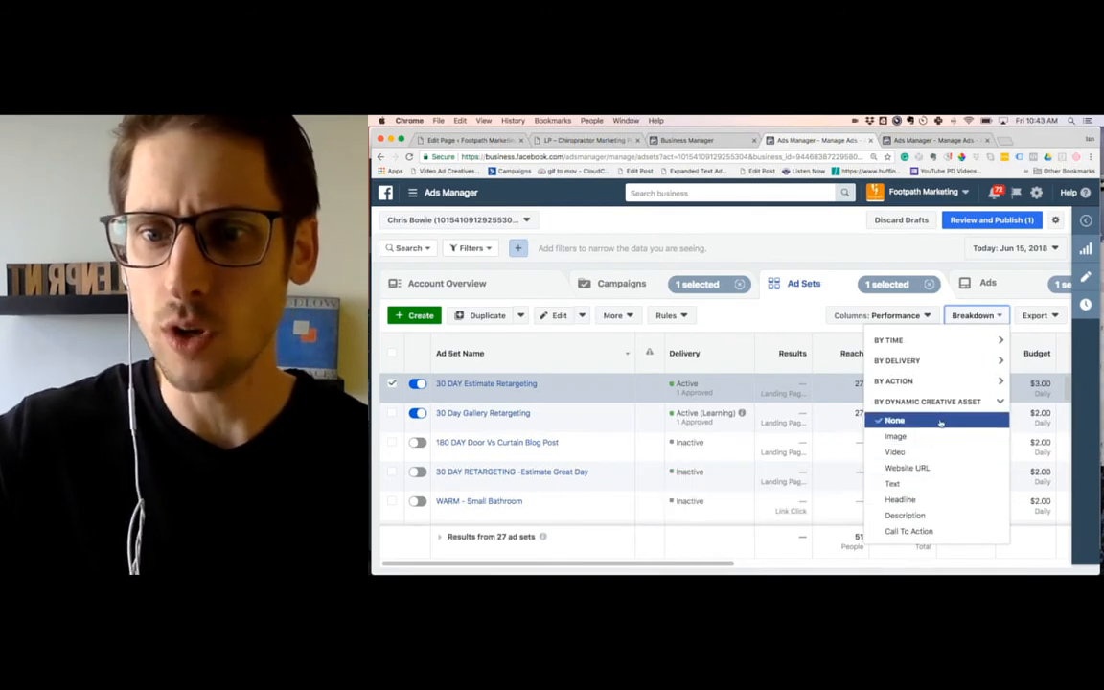
{"action": "mouse_move", "coordinate": [907, 468]}
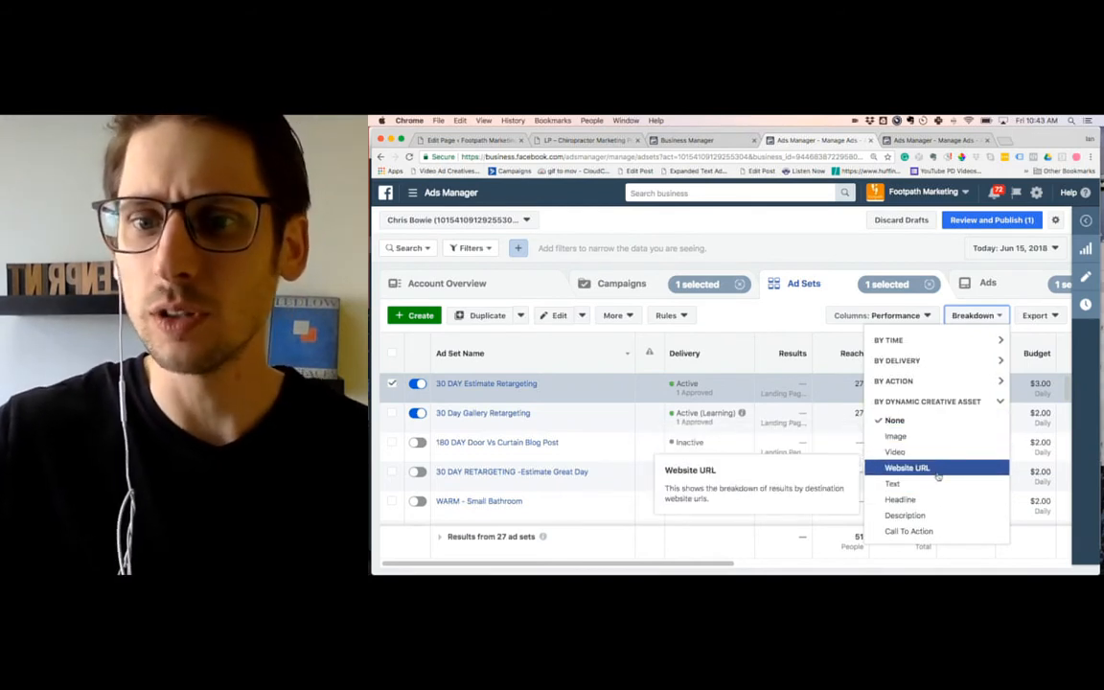
{"action": "left_click", "coordinate": [892, 483]}
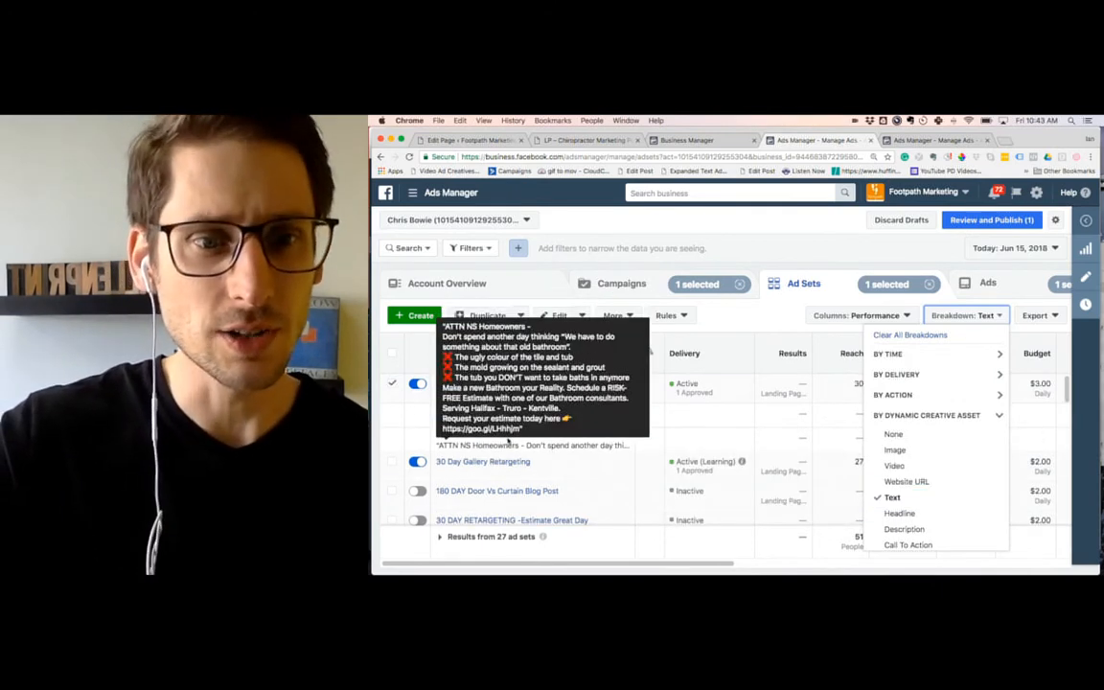
{"action": "mouse_move", "coordinate": [934, 354]}
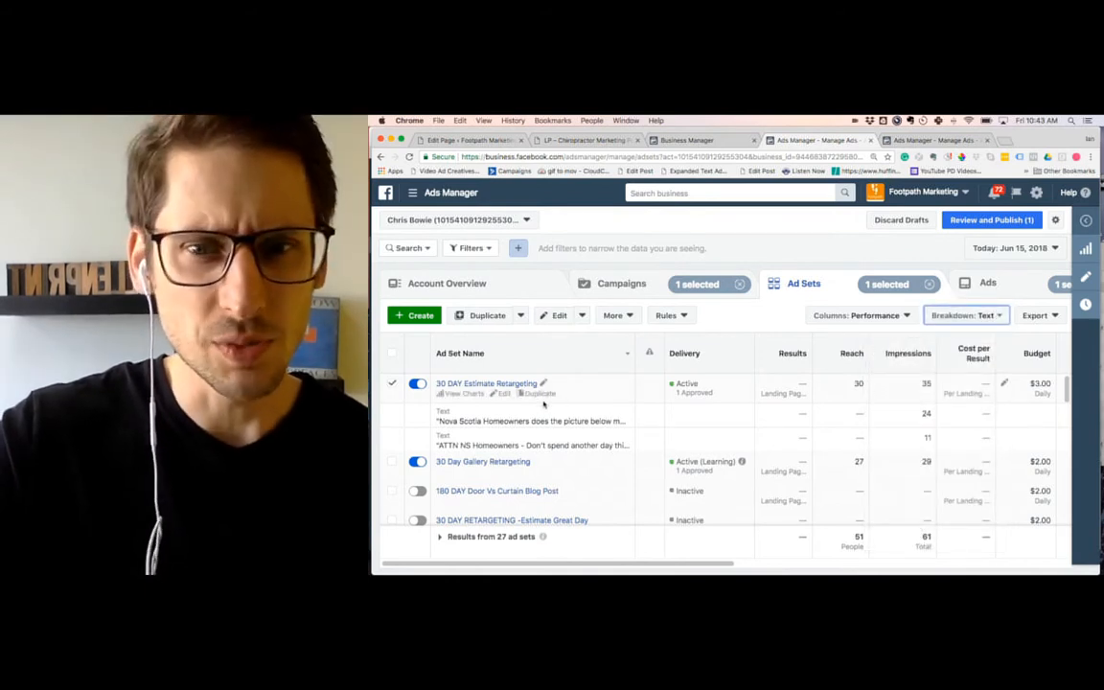
{"action": "mouse_move", "coordinate": [893, 436]}
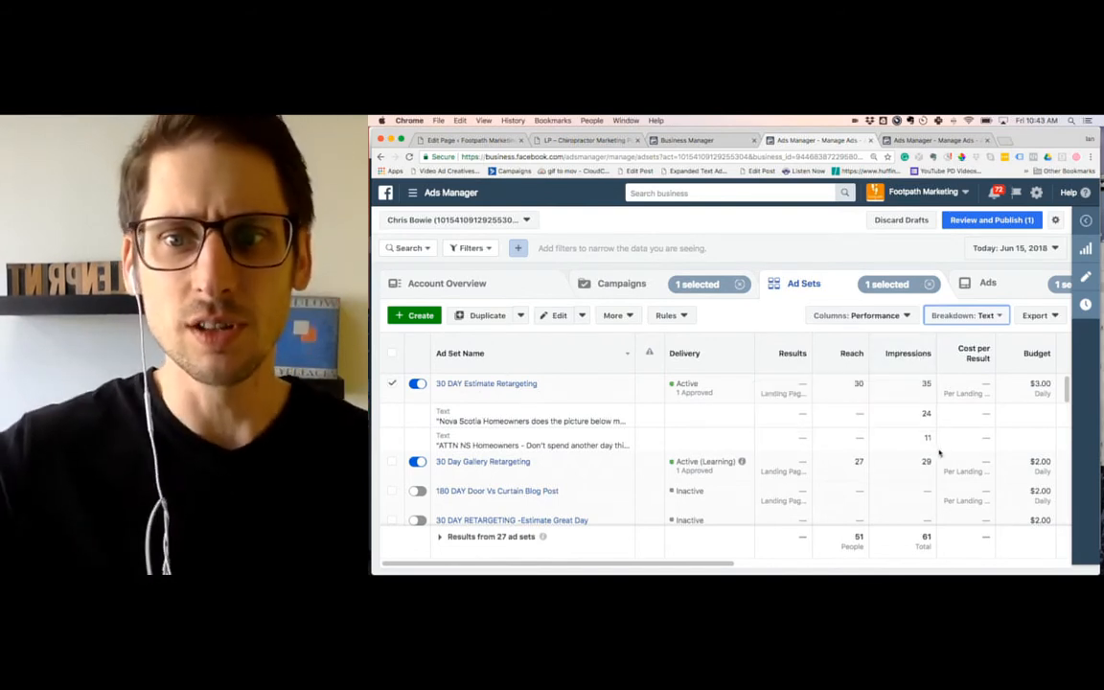
{"action": "mouse_move", "coordinate": [916, 414]}
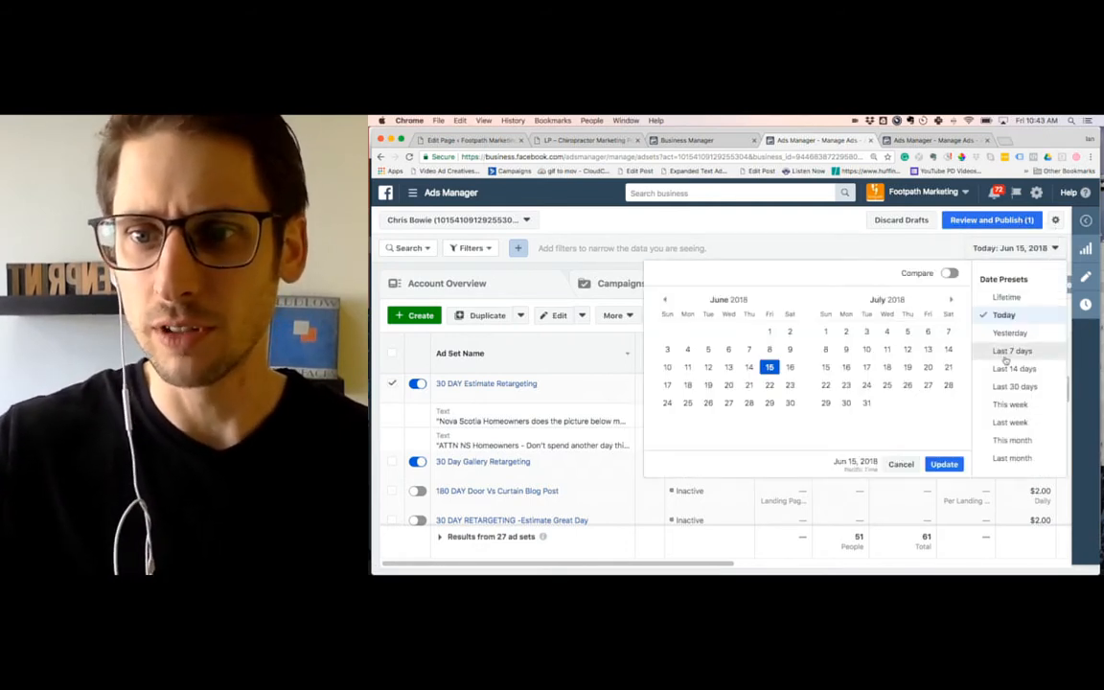
Switch the date range to the Last 7 days preset (June 8–14).
{"action": "left_click", "coordinate": [1013, 350]}
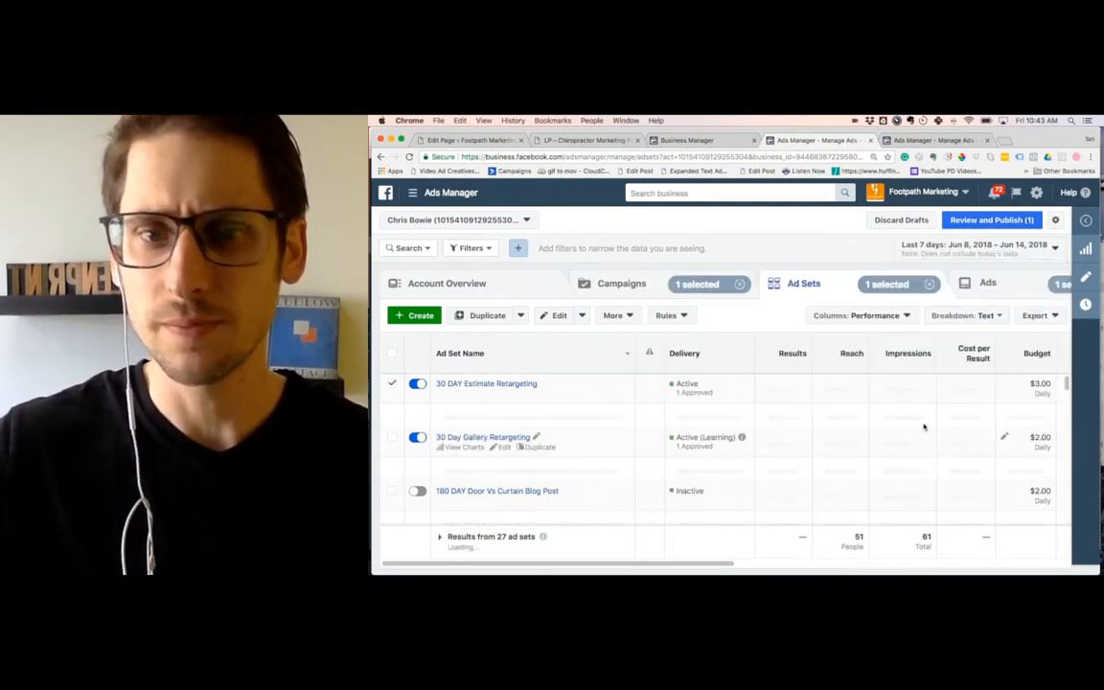